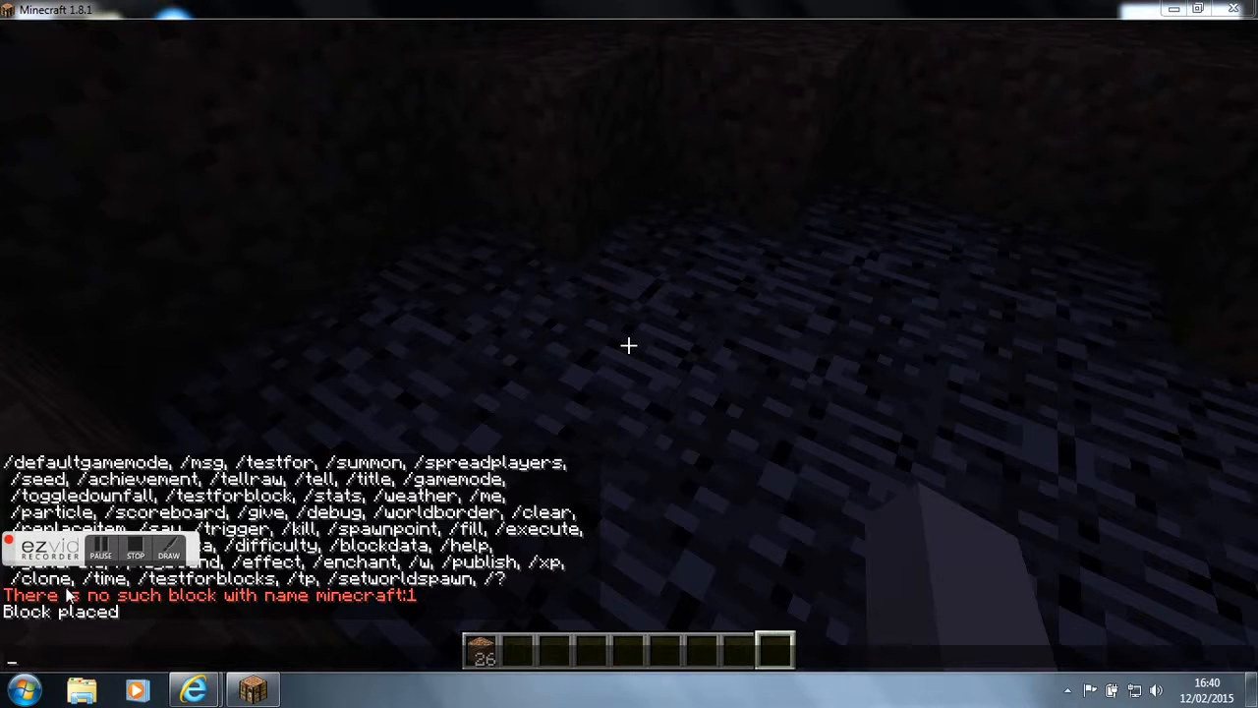
Run /setblock ~ ~ ~ tnt 1 to put primed-on-punch TNT at the player's feet in the cave.
text(?)
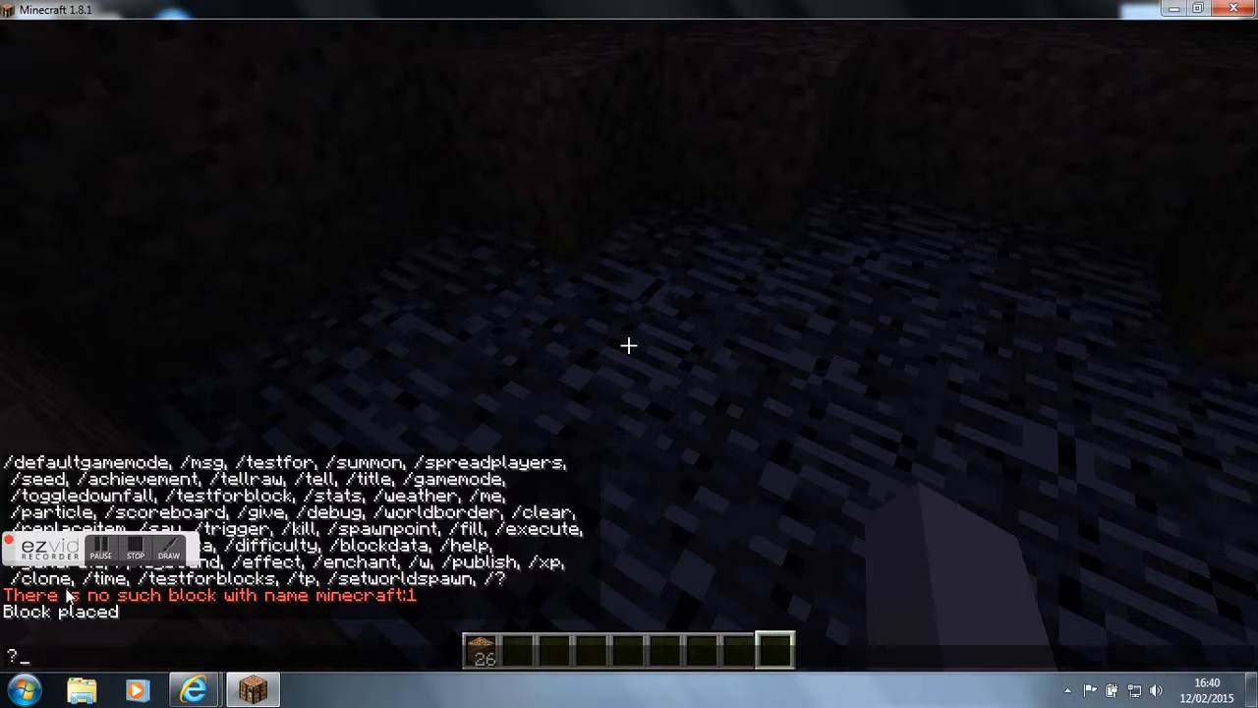
text(/s)
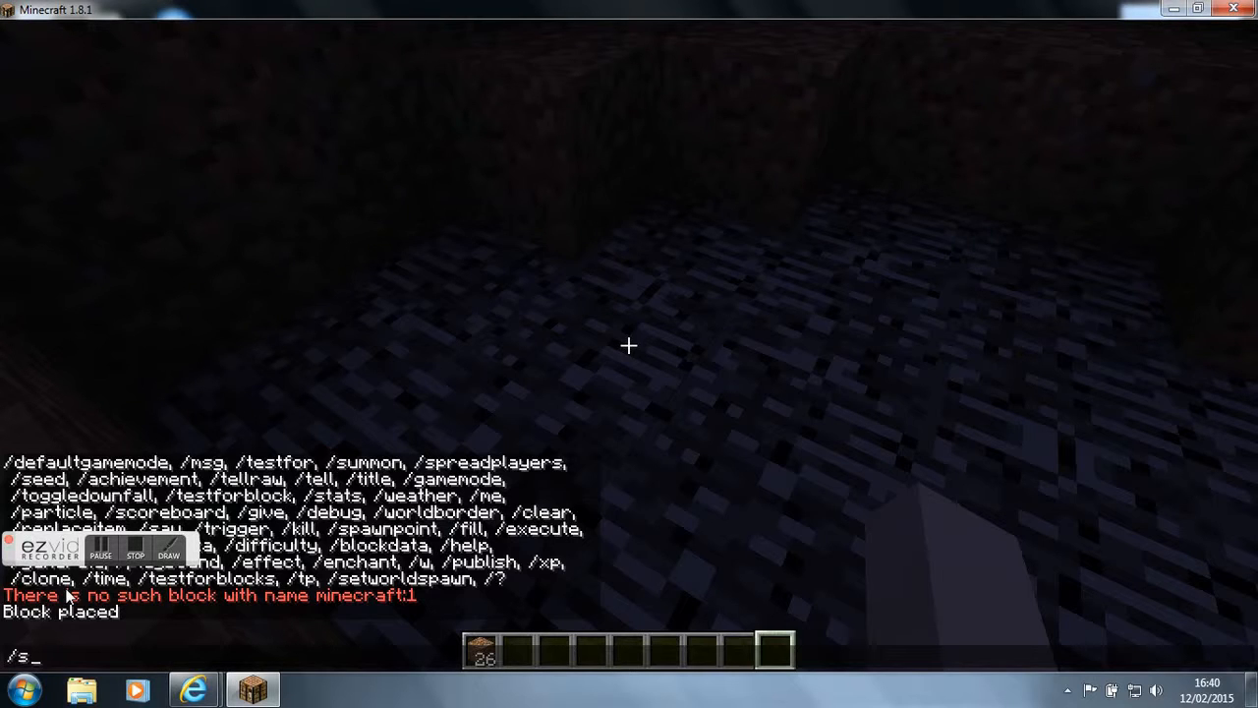
text(etbloc)
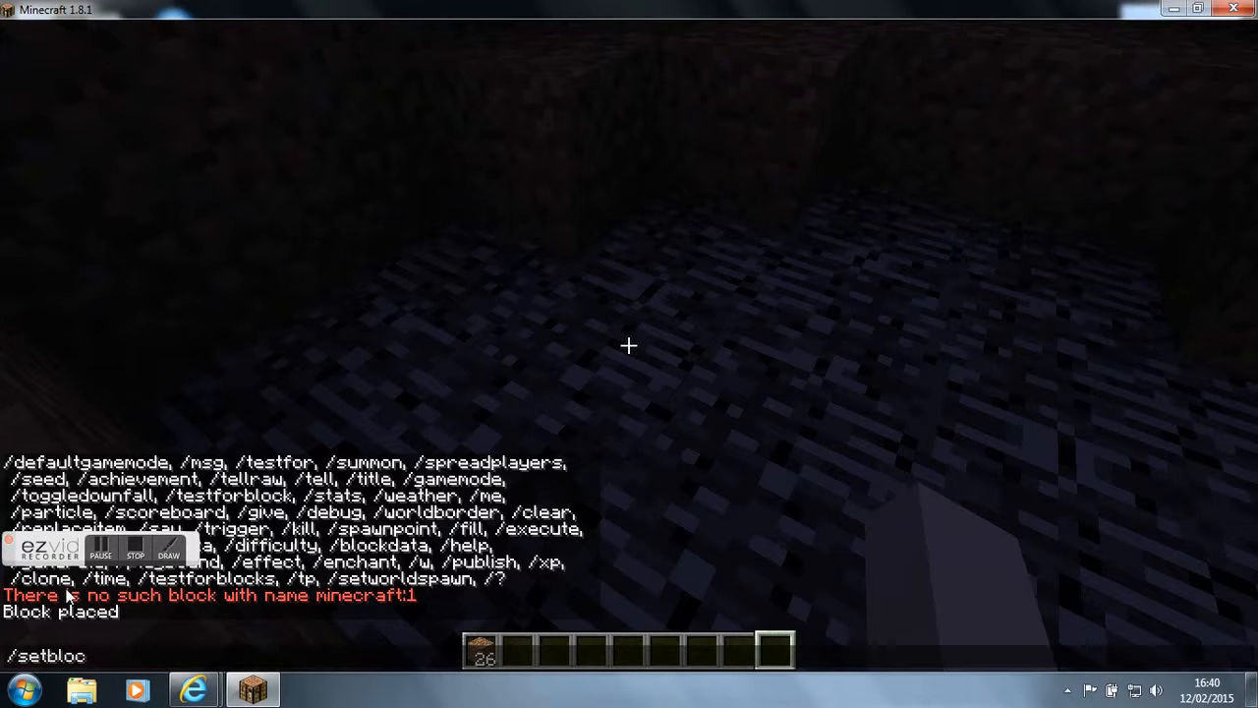
text(k)
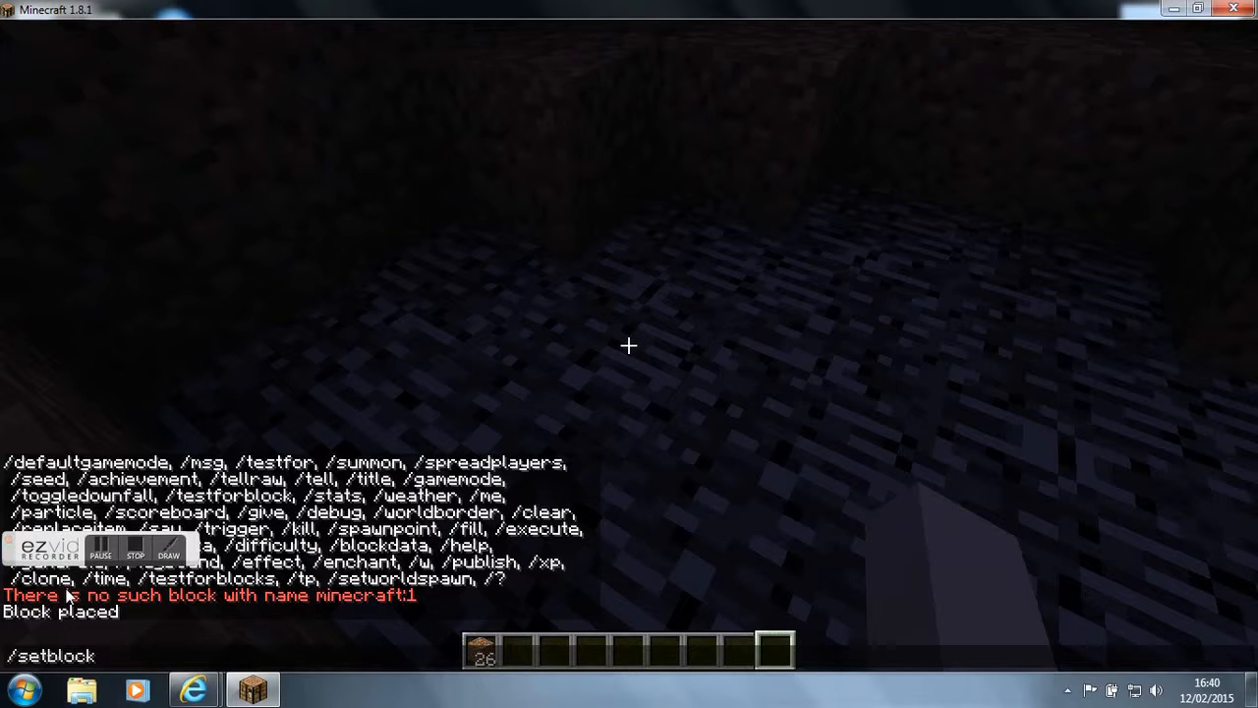
text(~ ~)
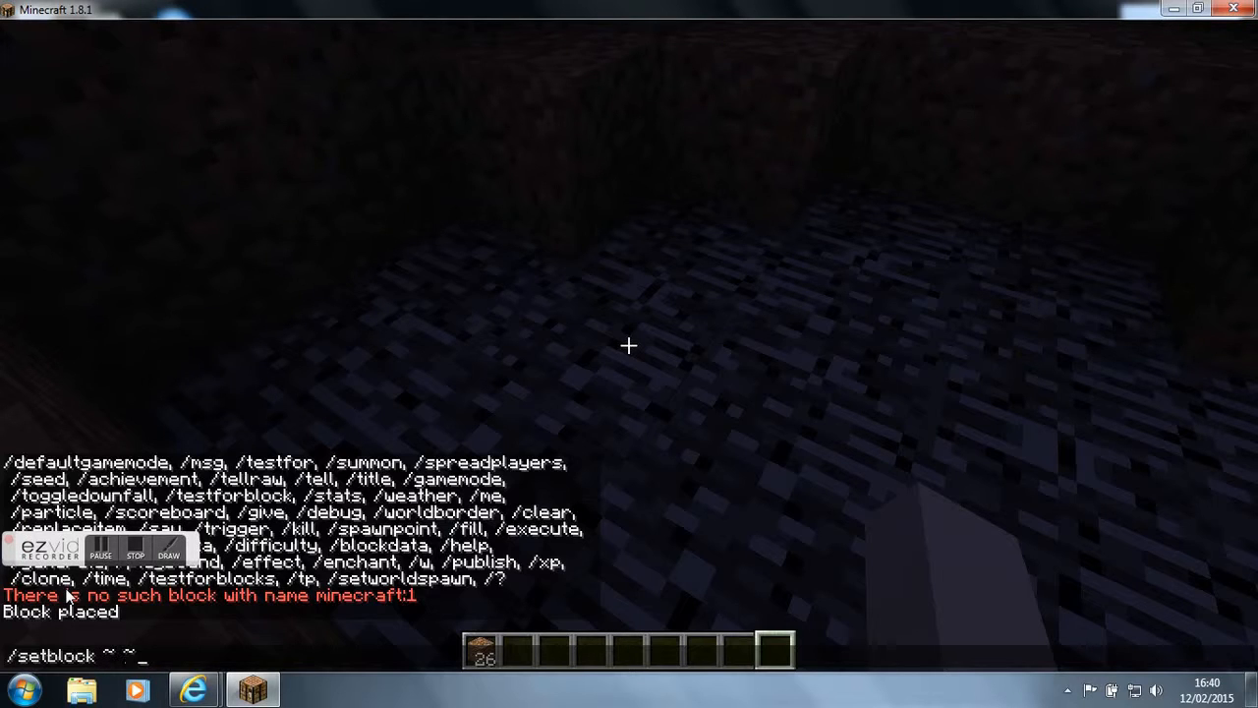
text(~)
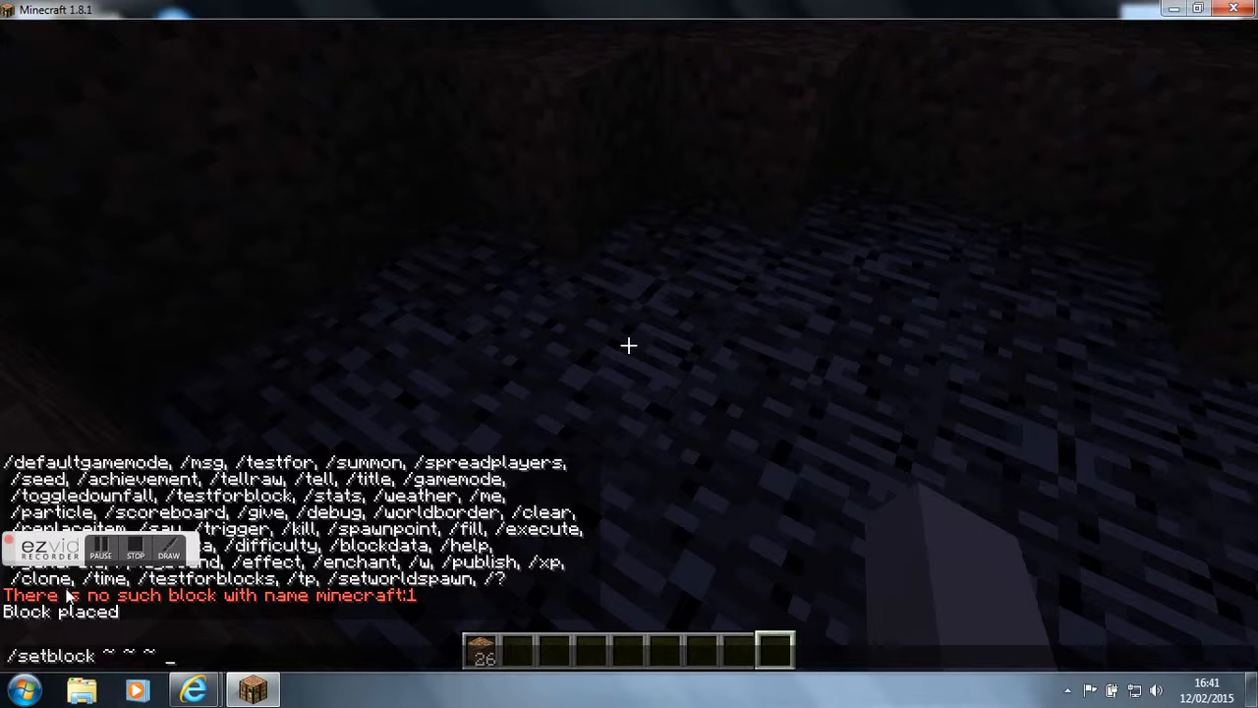
text(tnt 1)
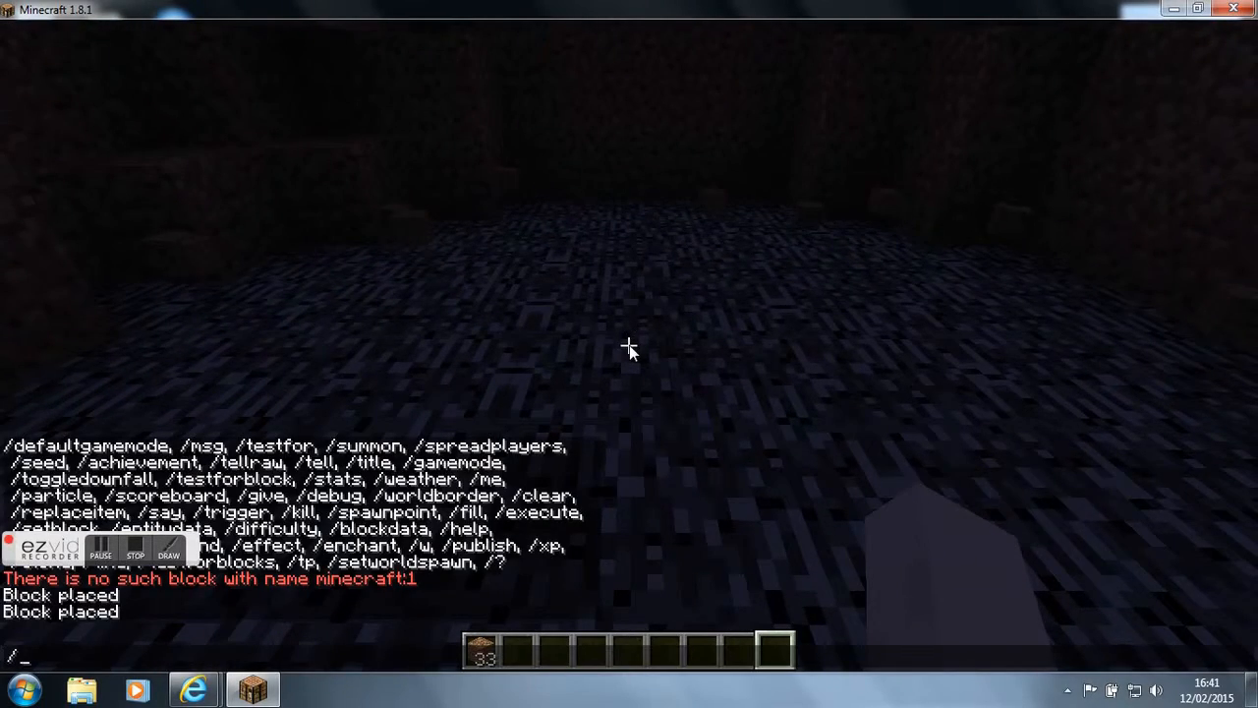
Run /setblock ~ ~ ~ tnt for a second TNT block at the player's position.
text(se)
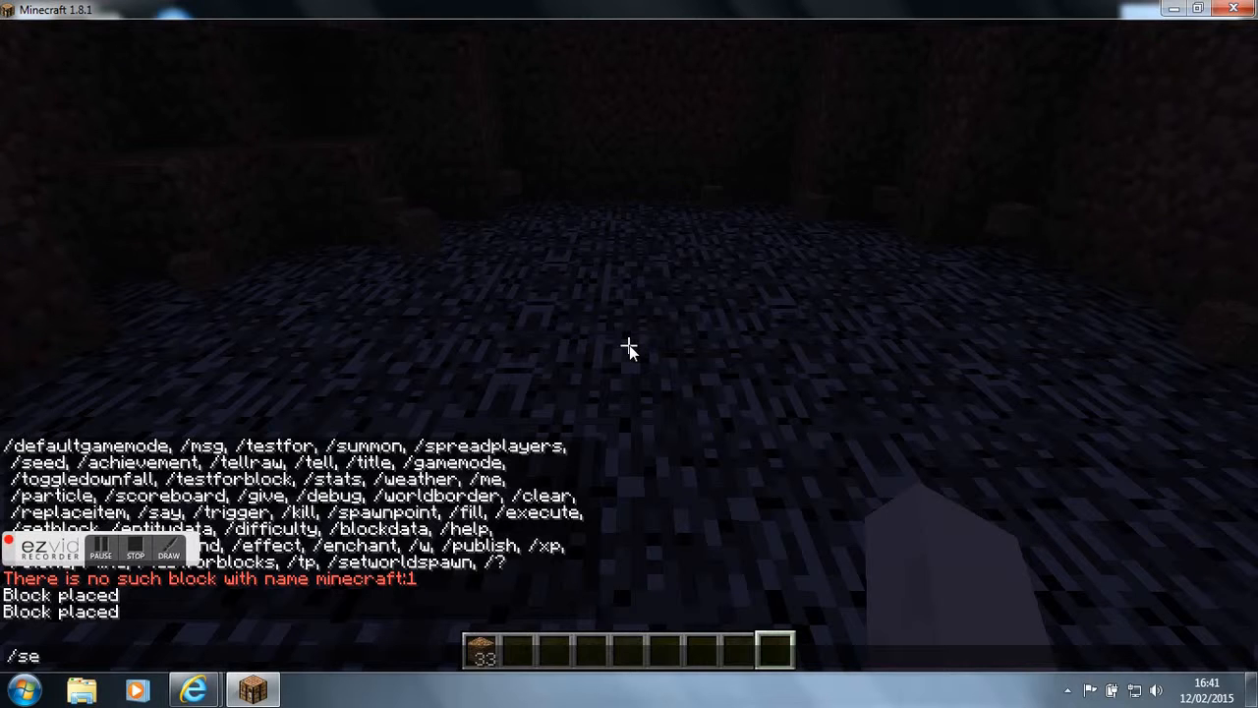
text(tblock)
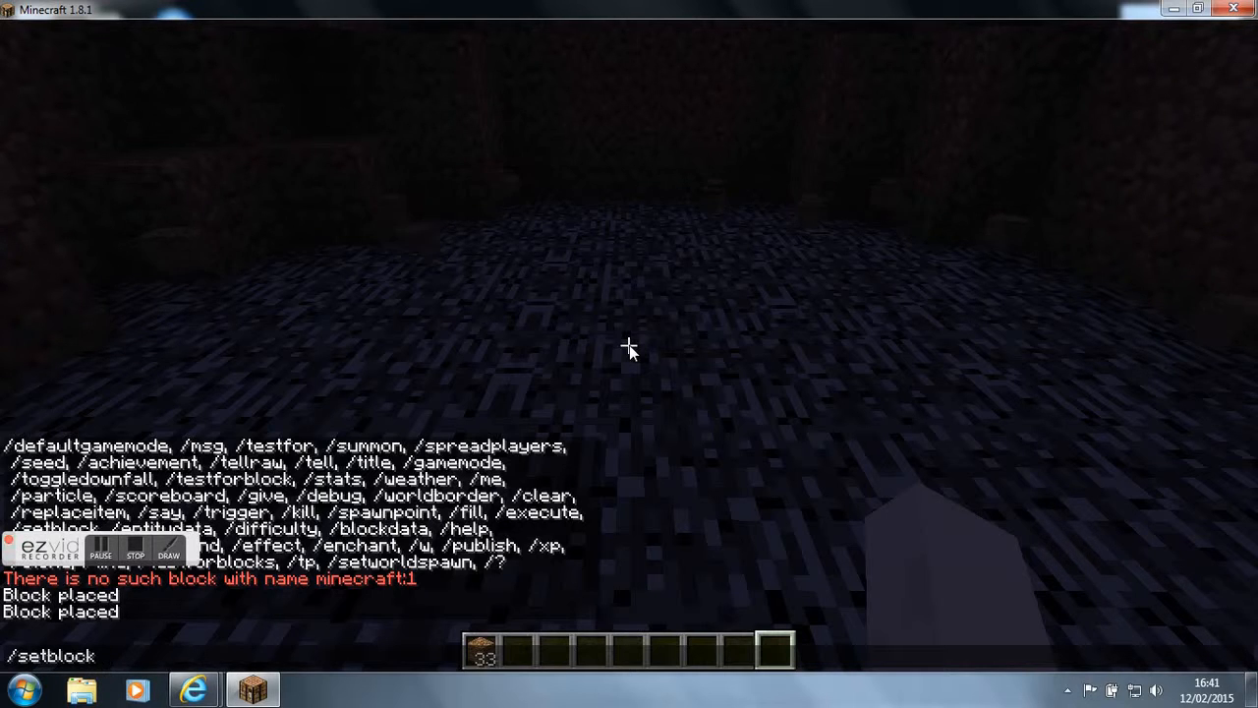
text(~)
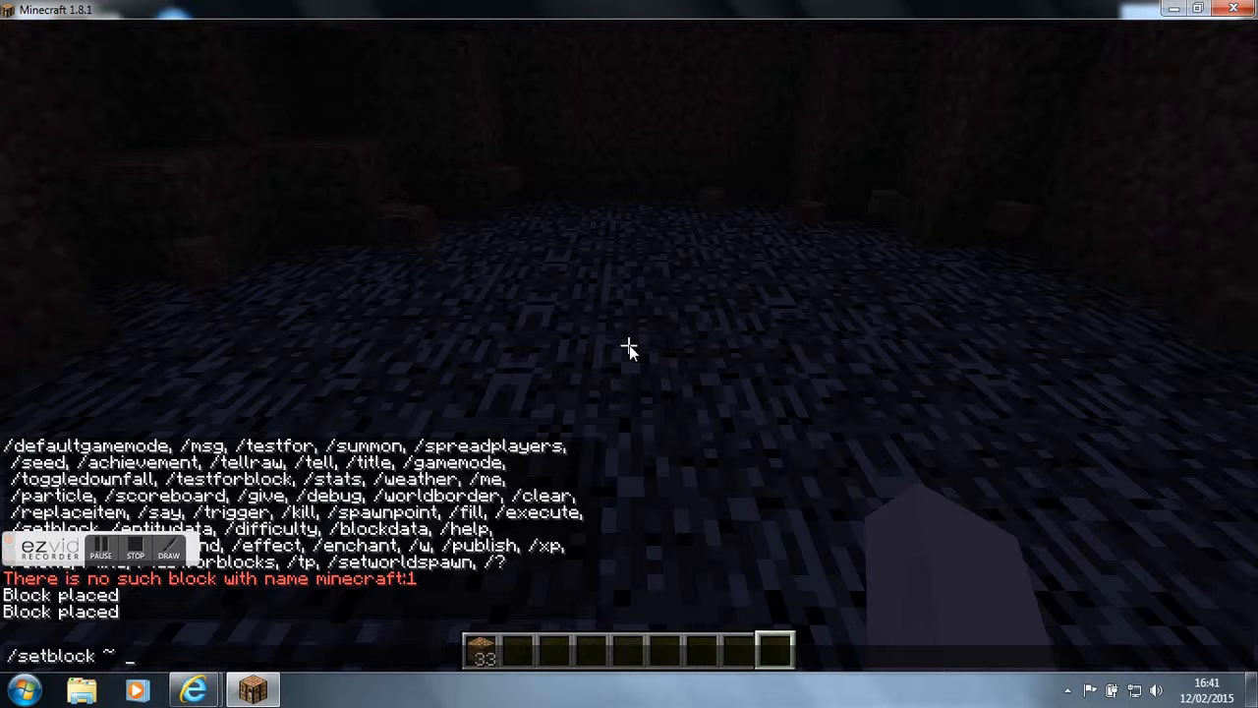
text(~ ~ tn)
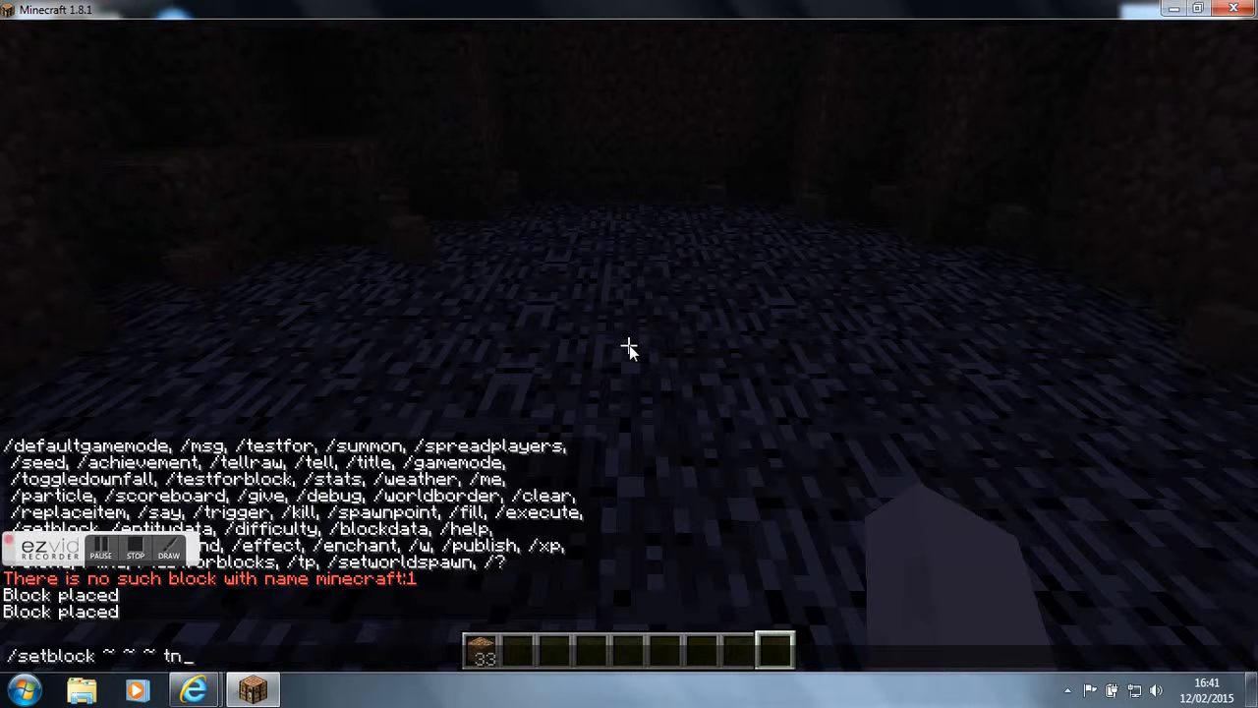
text(t)
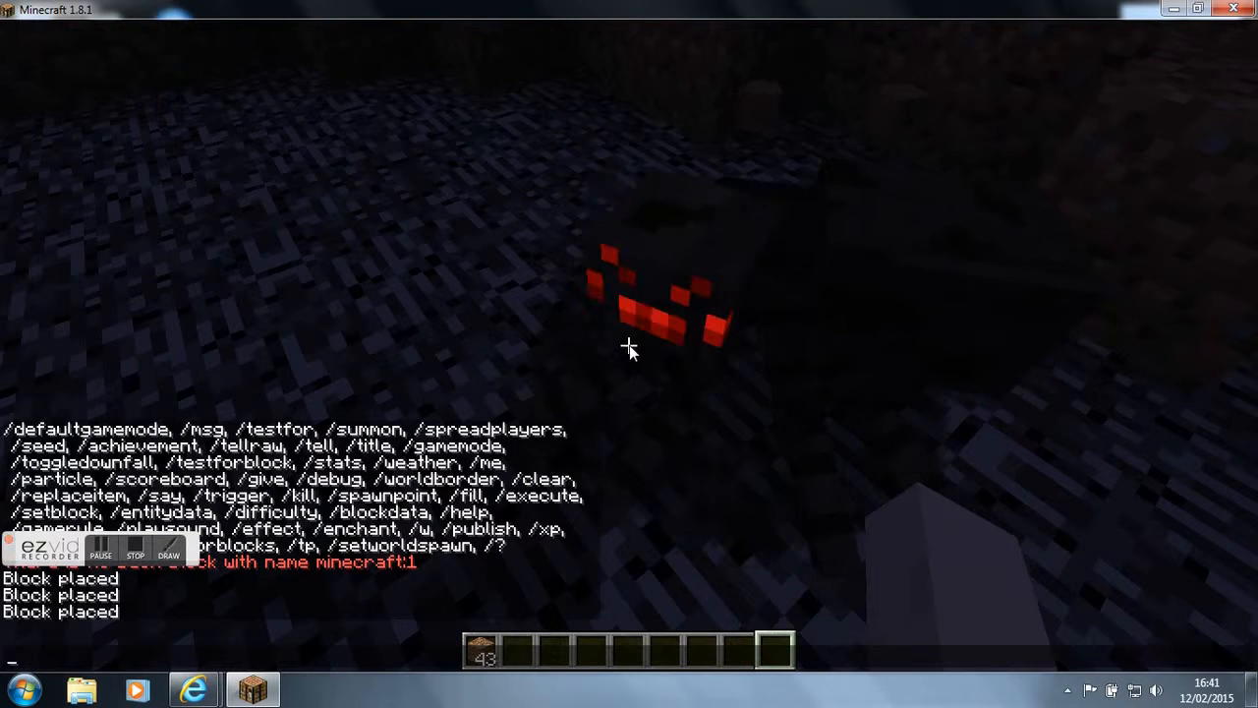
Run /setblock ~ ~ ~ tnt 1 for a third TNT block before heading outside.
text(/se)
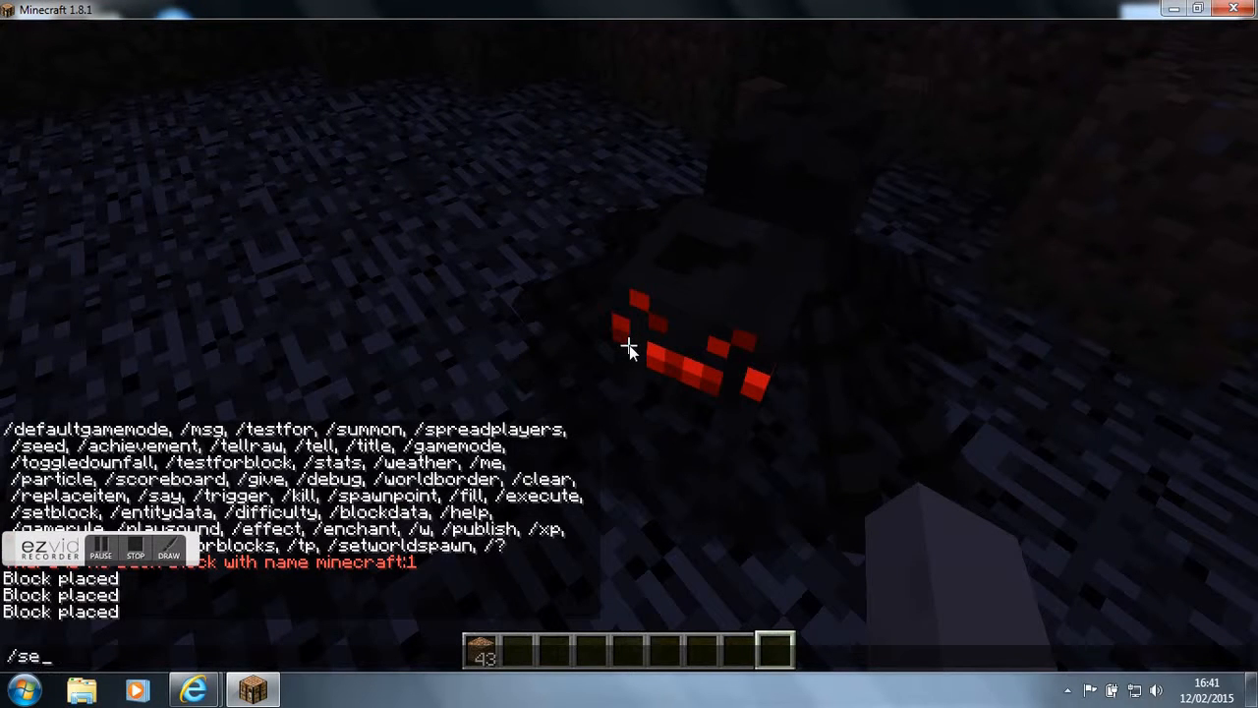
text(tblock)
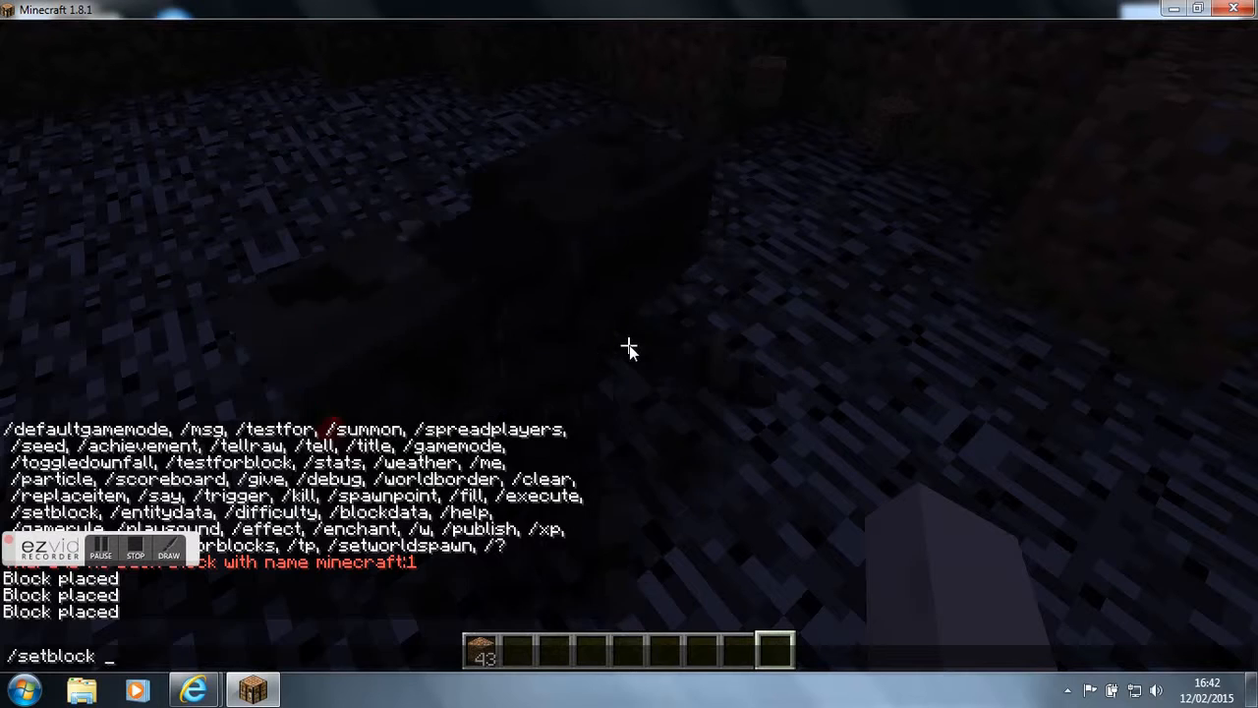
text(~)
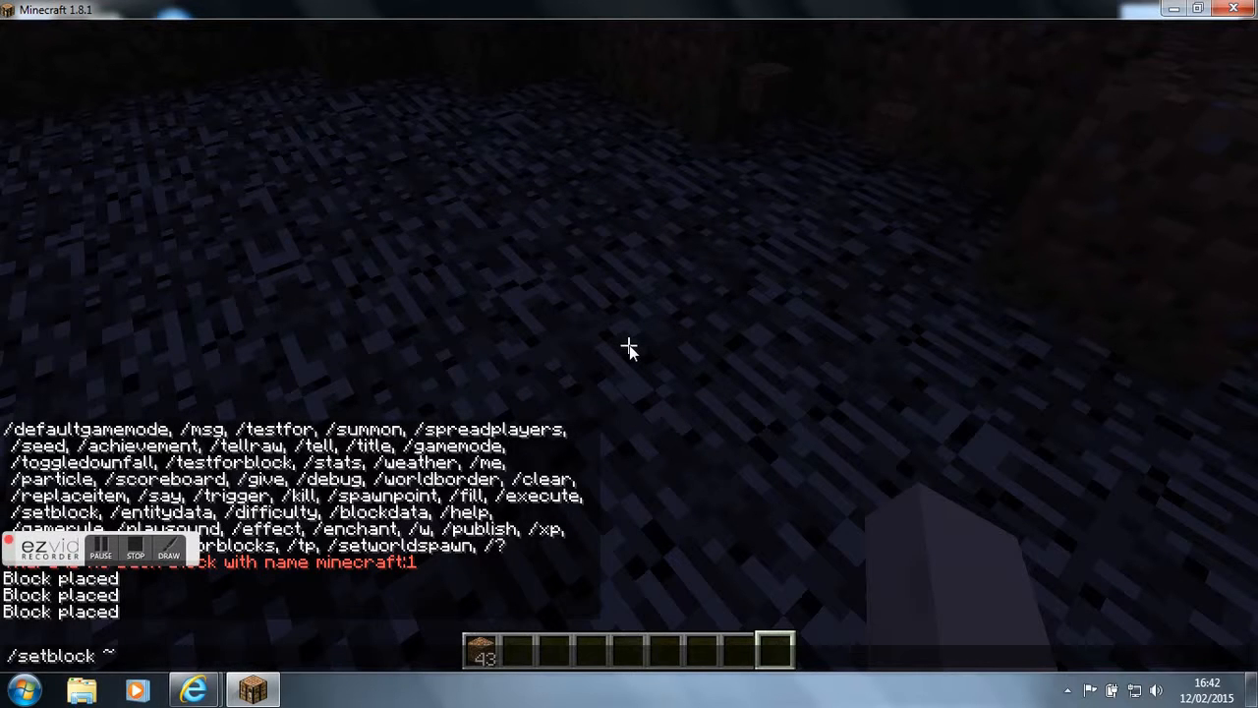
text(~ ~)
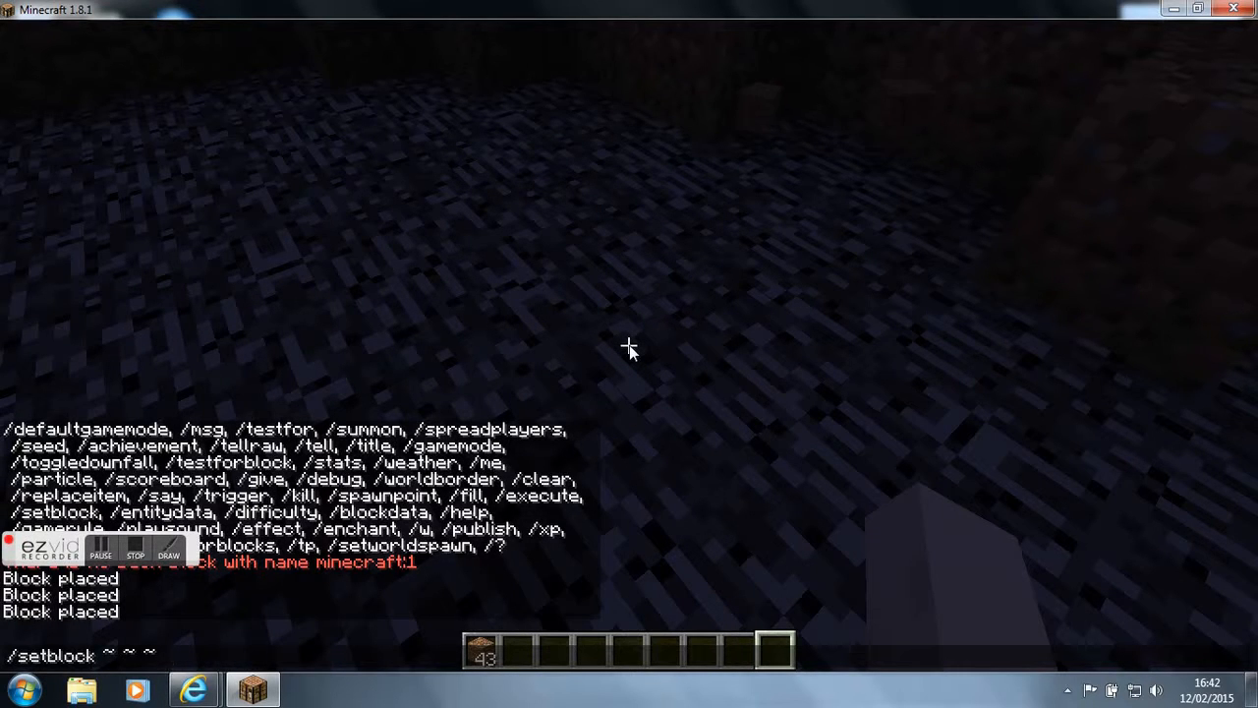
text(tnt 1)
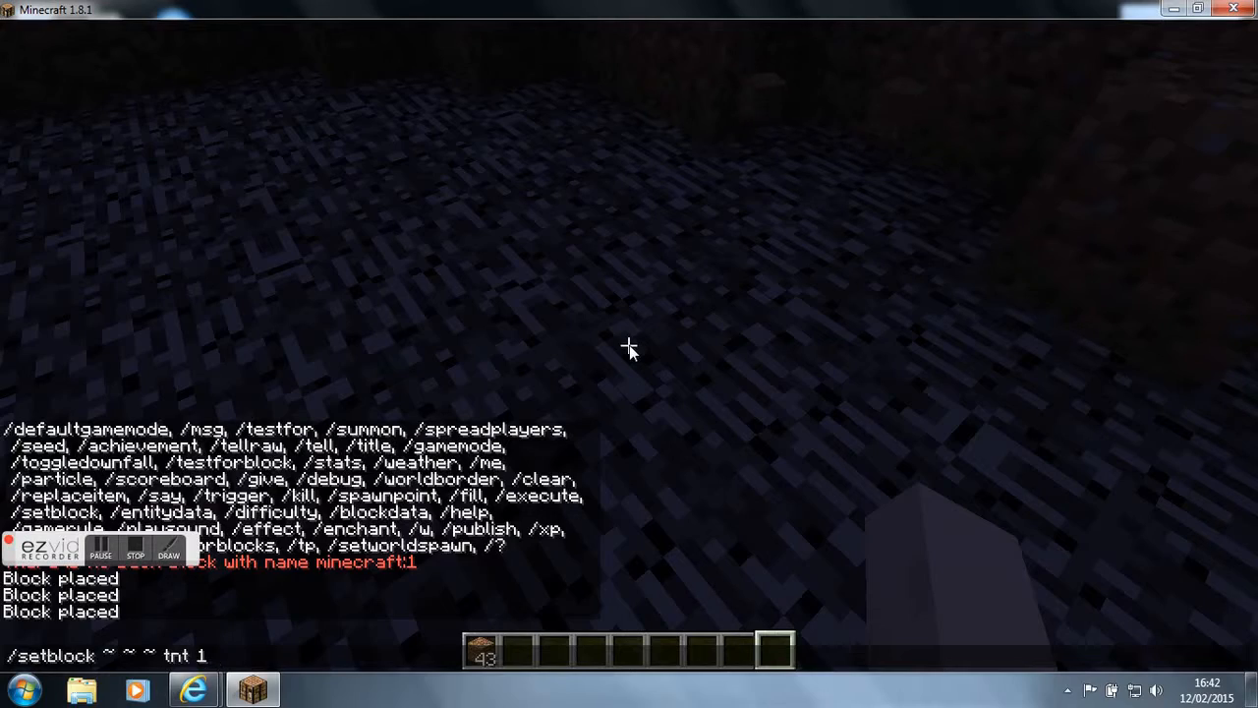
key(Return)
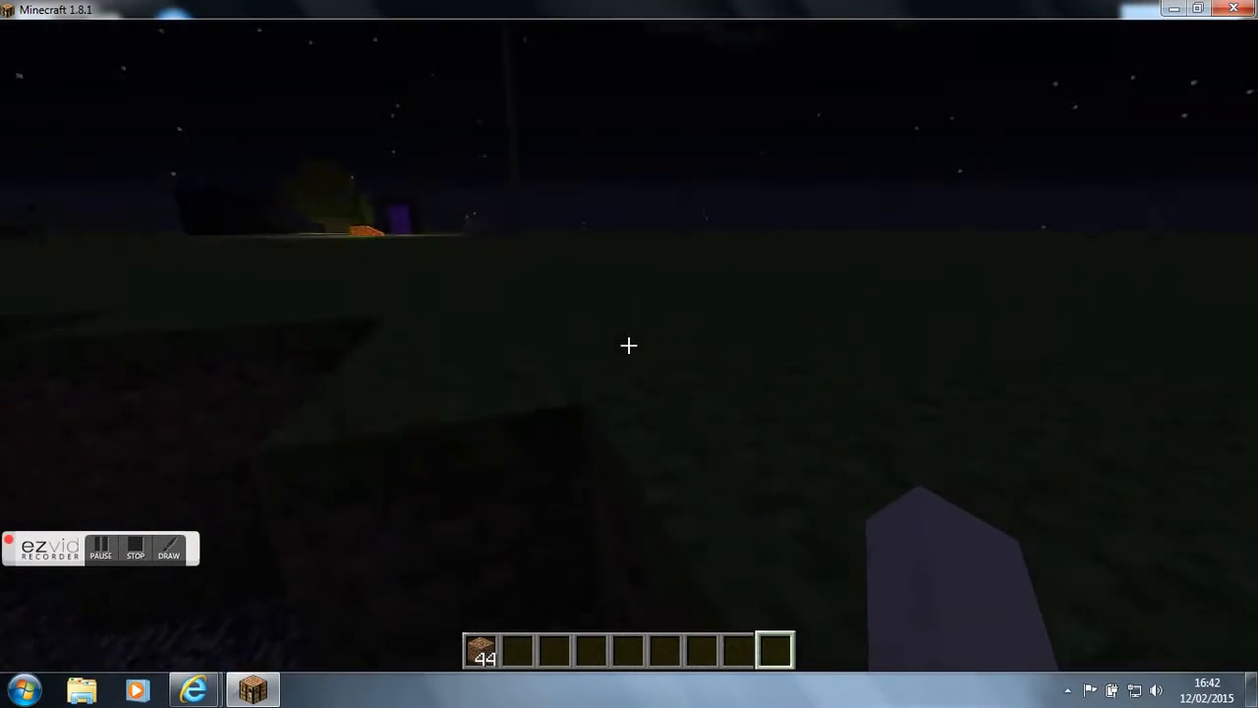
mouse_move(629, 346)
text(/)
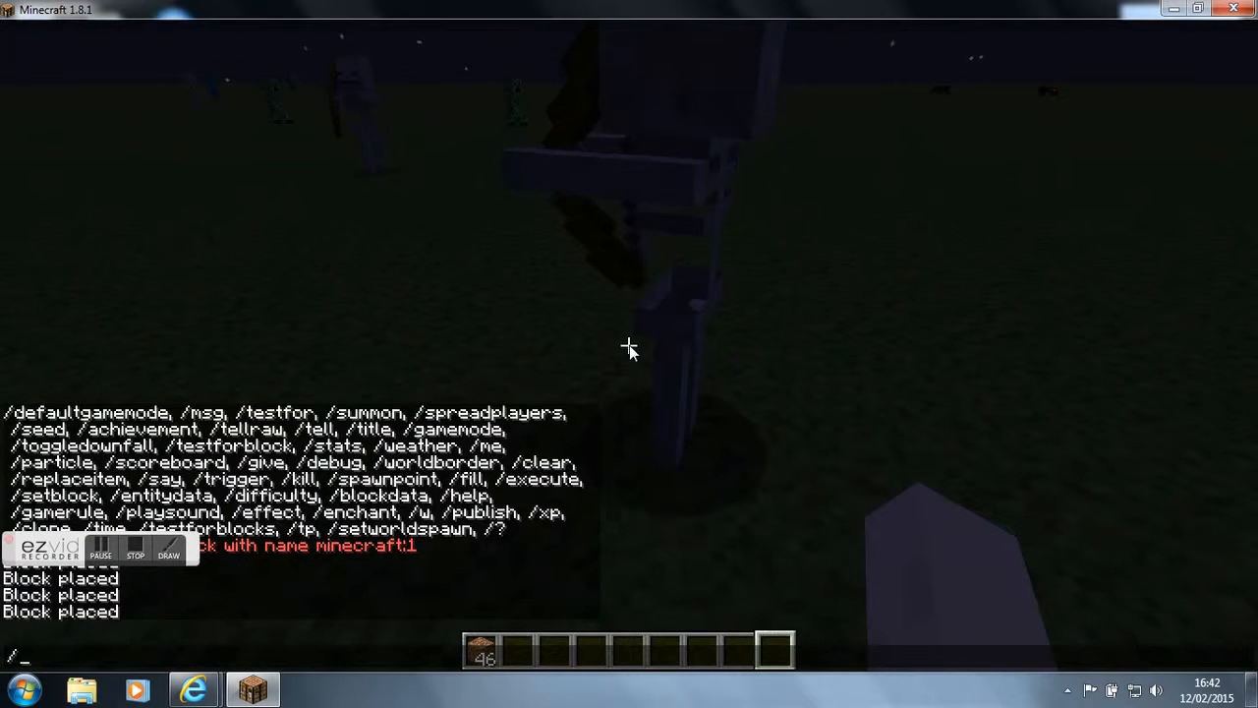
Run /setblock ~ ~ ~ tnt in the night field near the skeleton.
text(setblo)
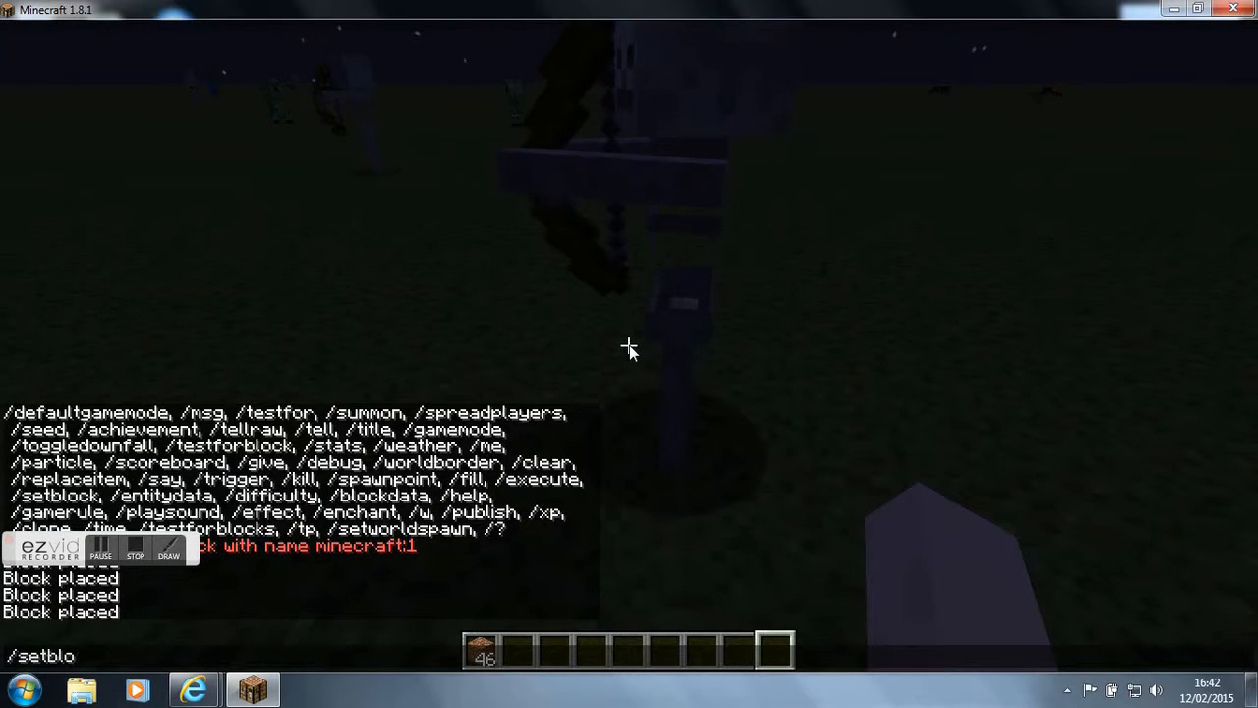
text(ck)
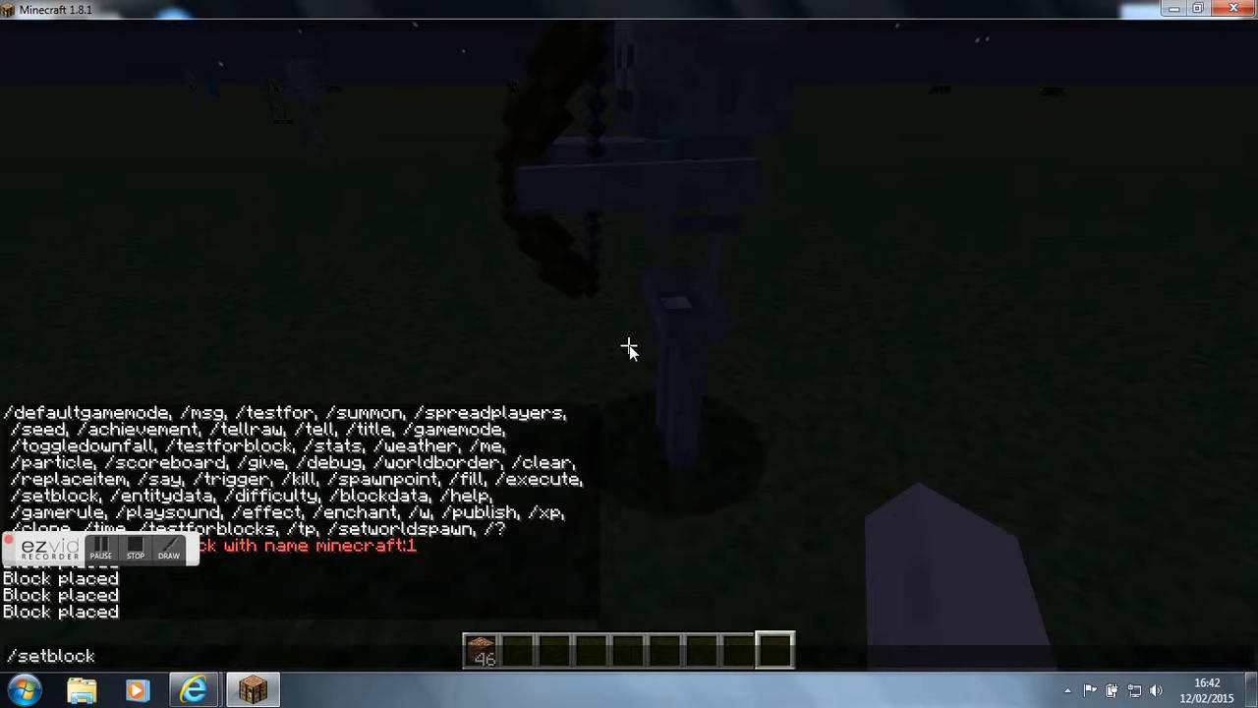
text(~ ~ ~)
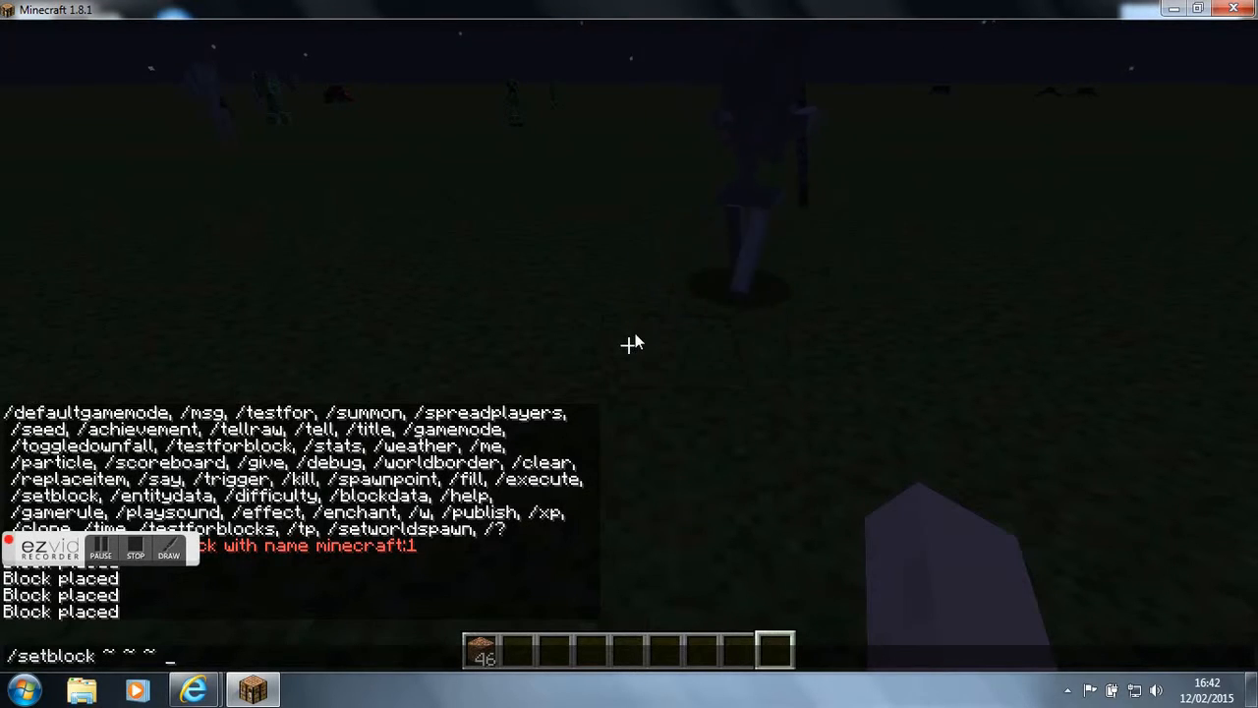
text(tnt)
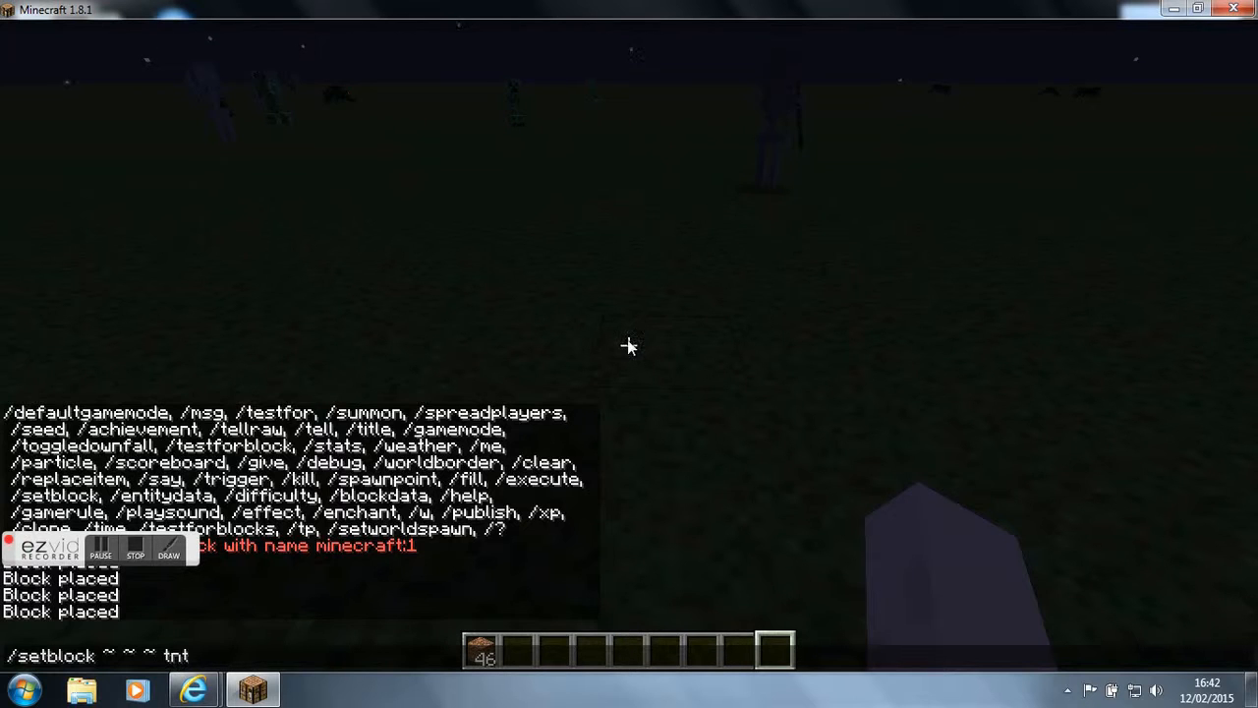
key(Return)
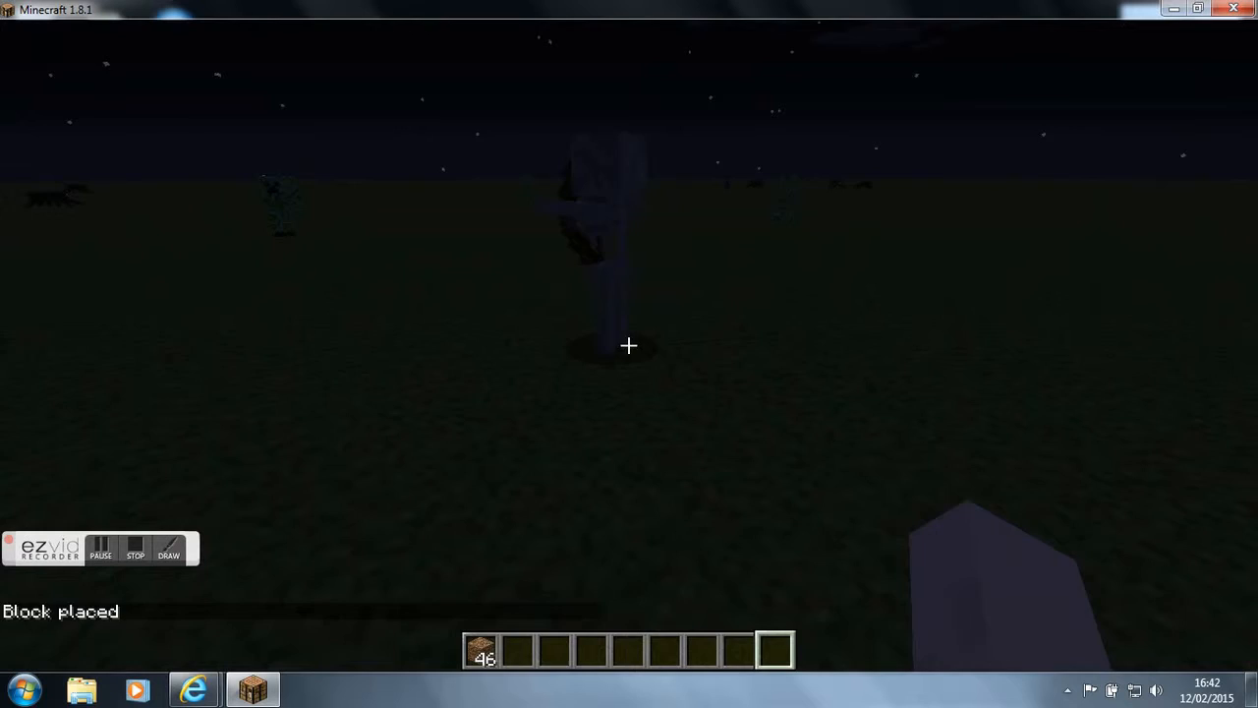
Search 'zom' in the creative inventory and take the zombie spawn egg into the hotbar.
key(e)
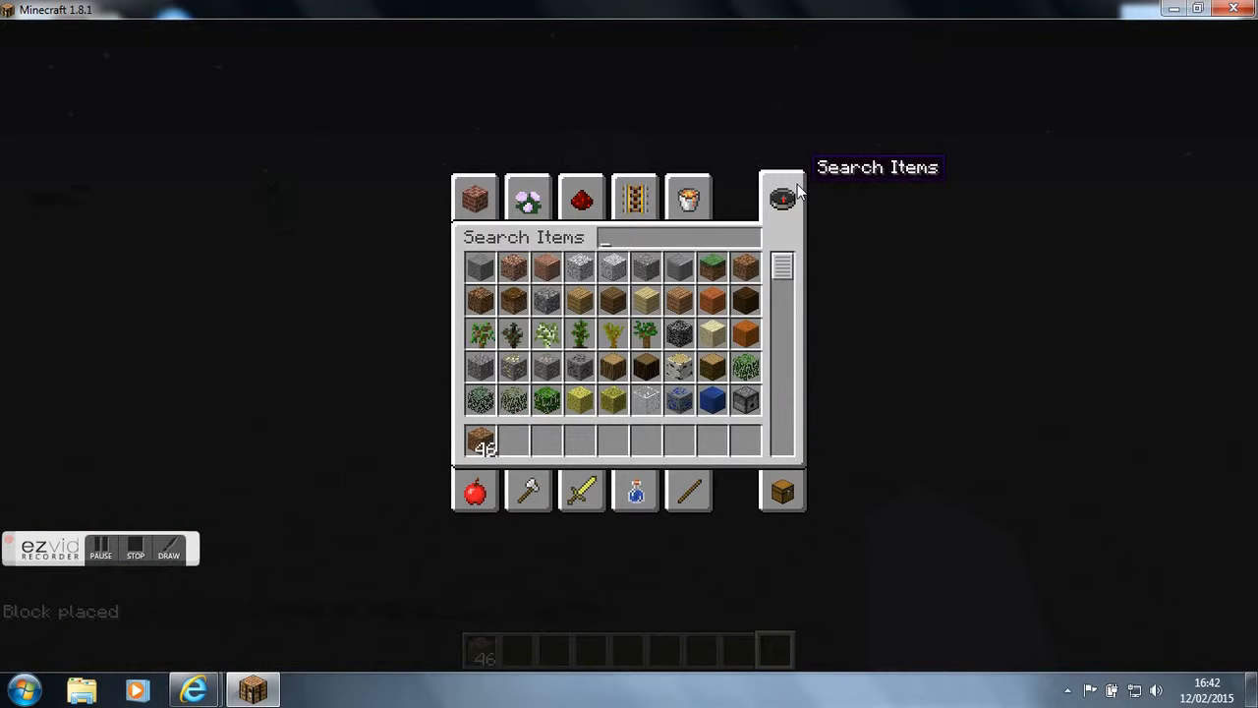
text(zo)
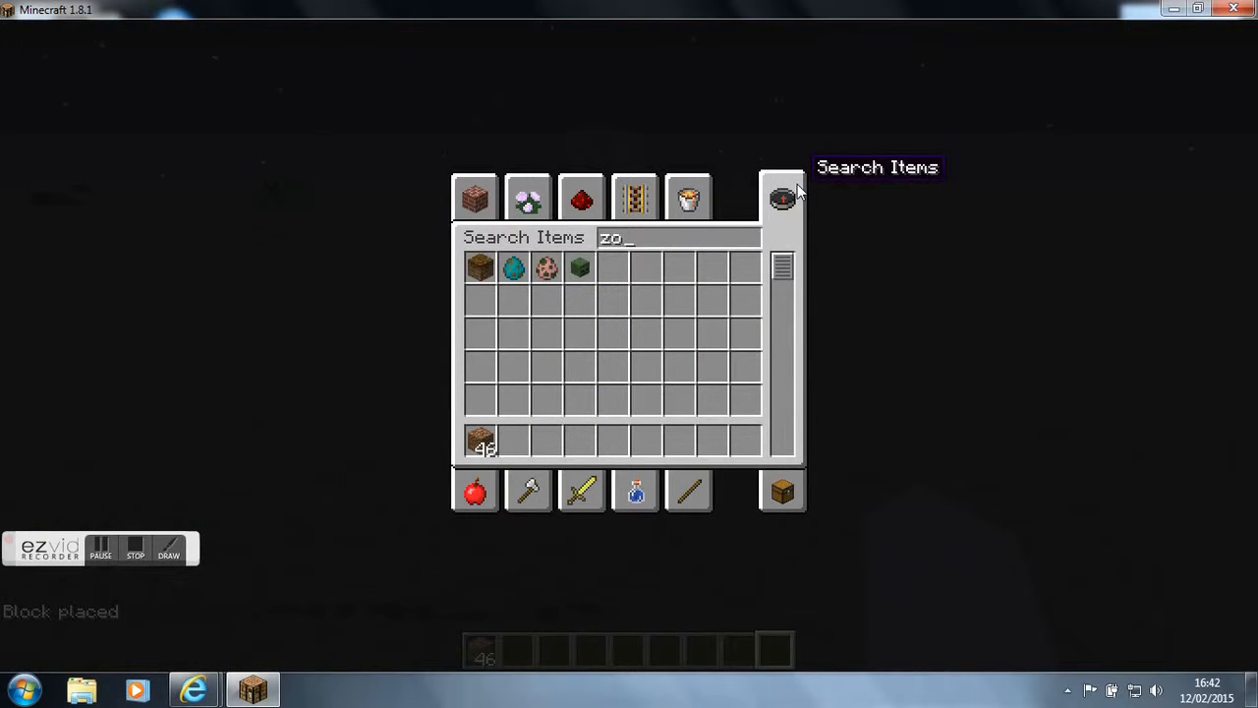
text(m)
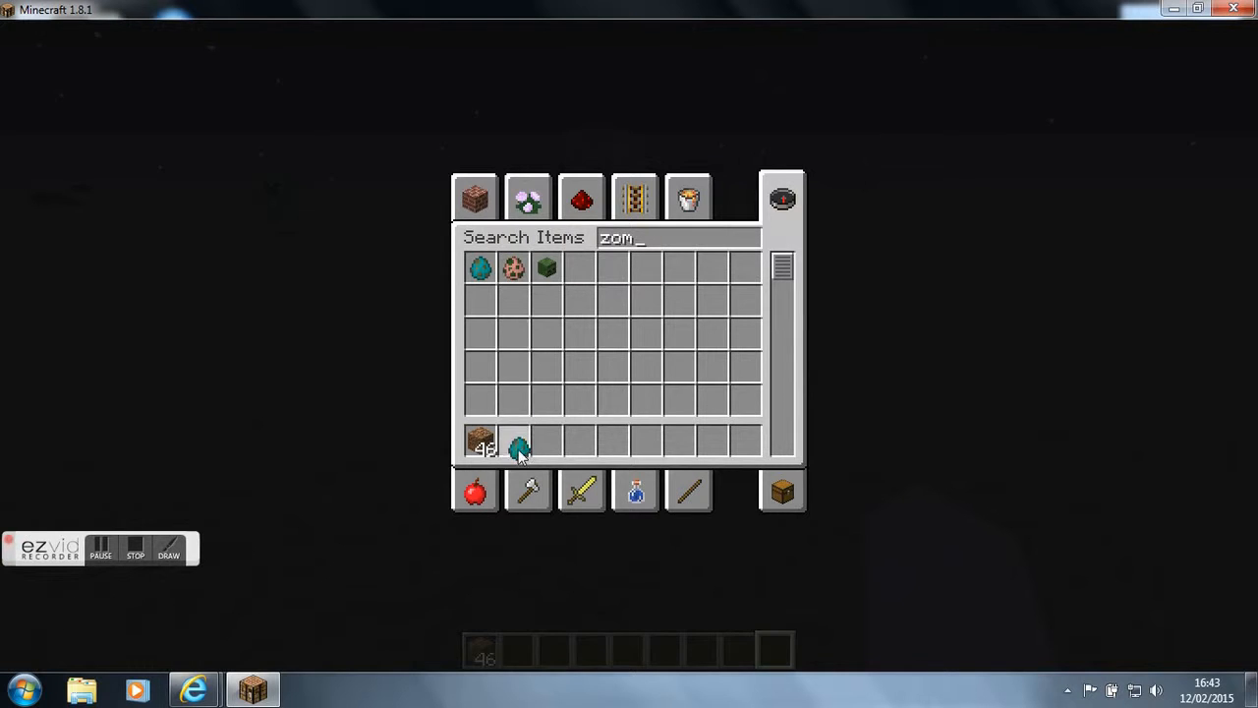
key(Escape)
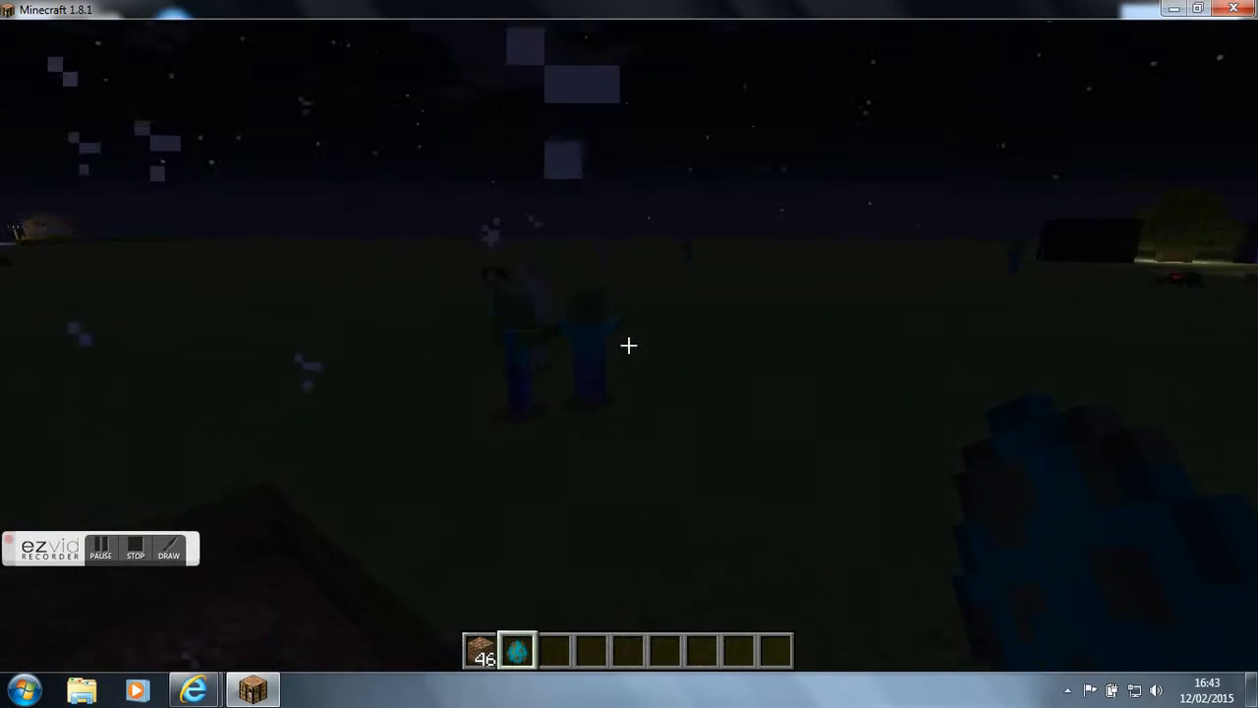
mouse_move(629, 346)
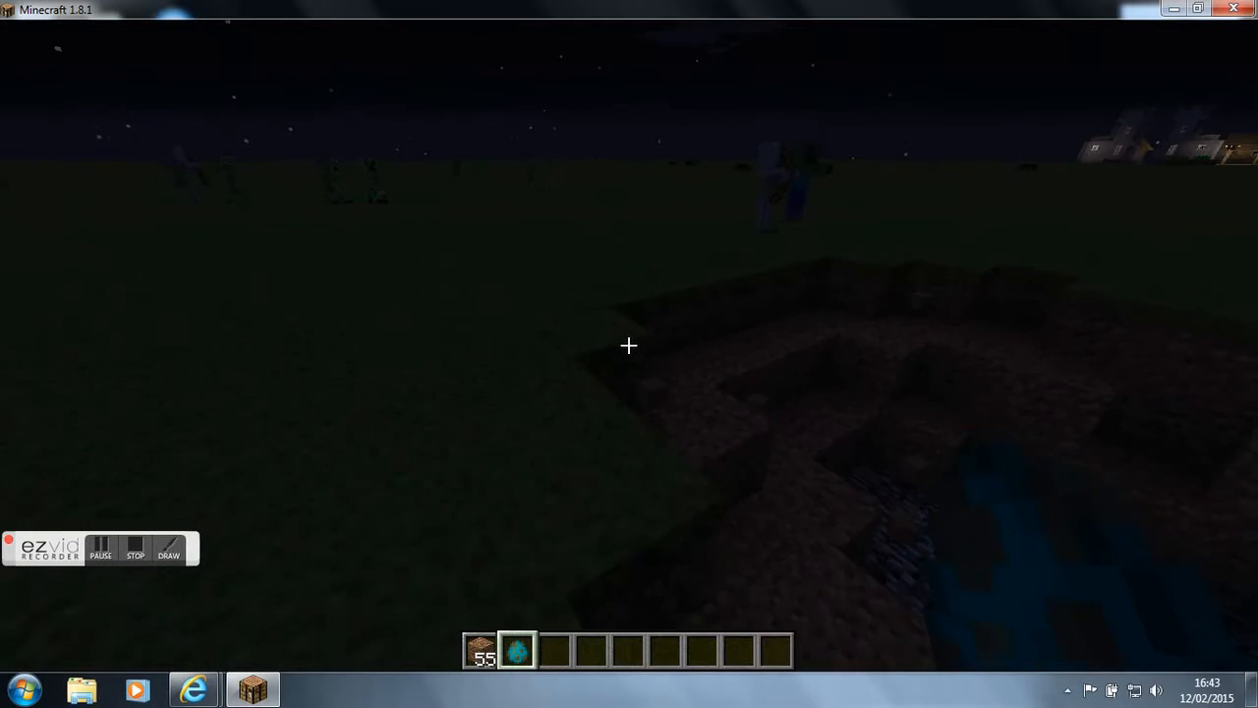
mouse_move(629, 354)
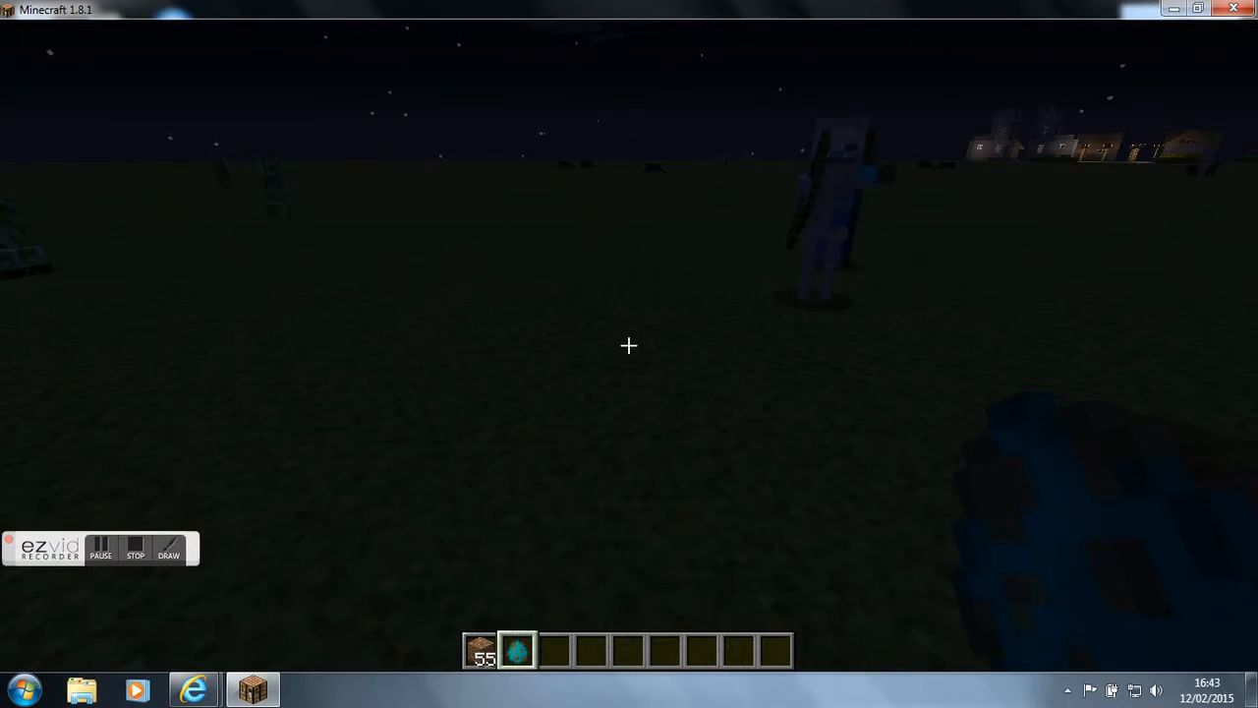